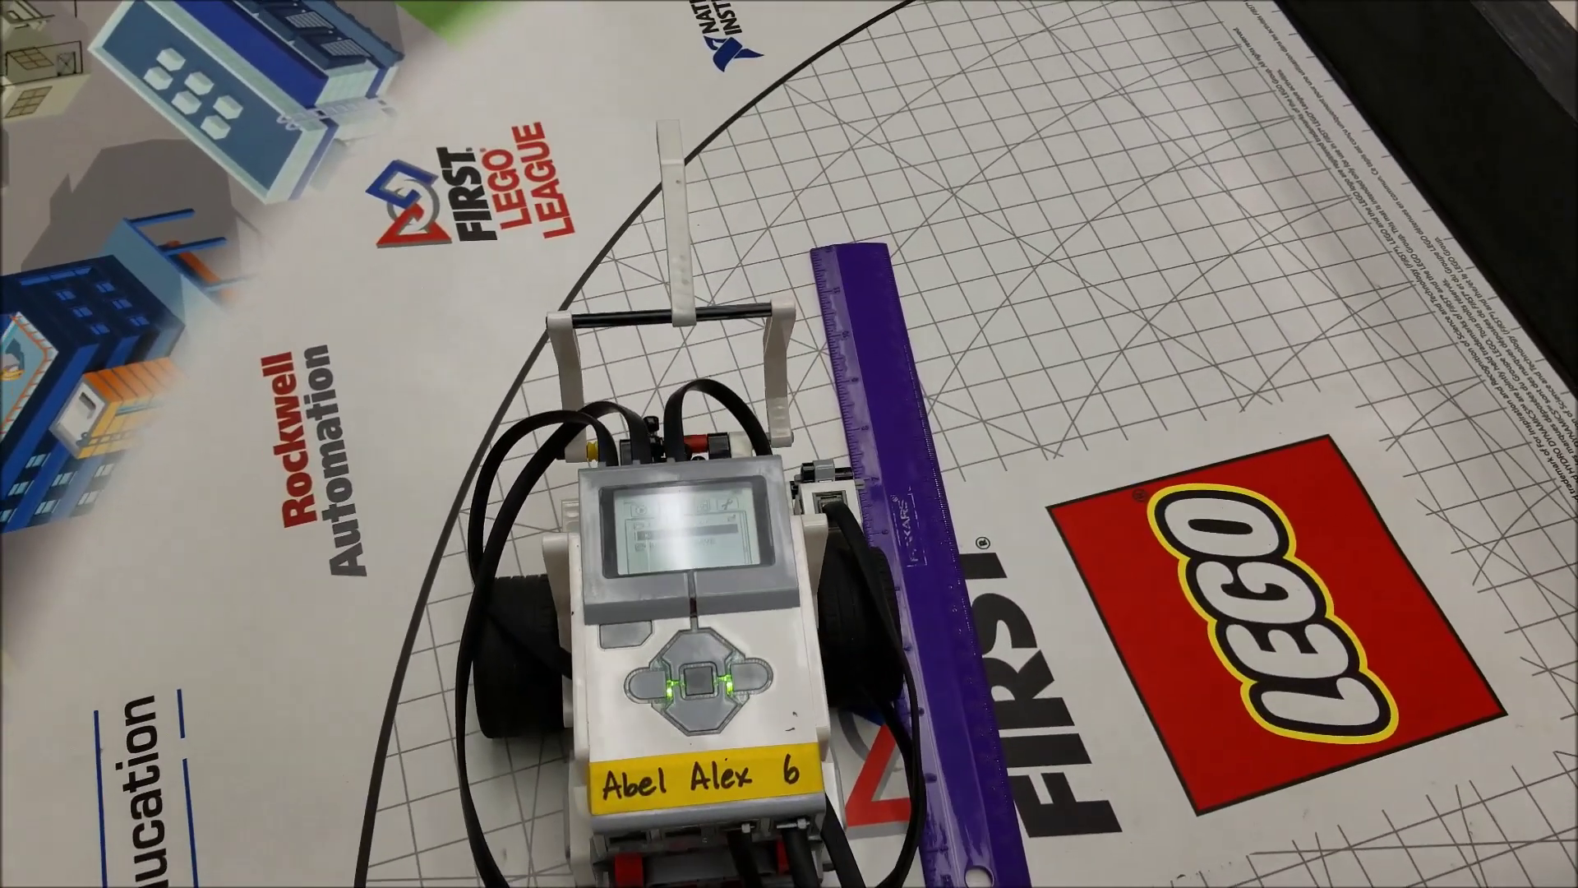
left_click(697, 685)
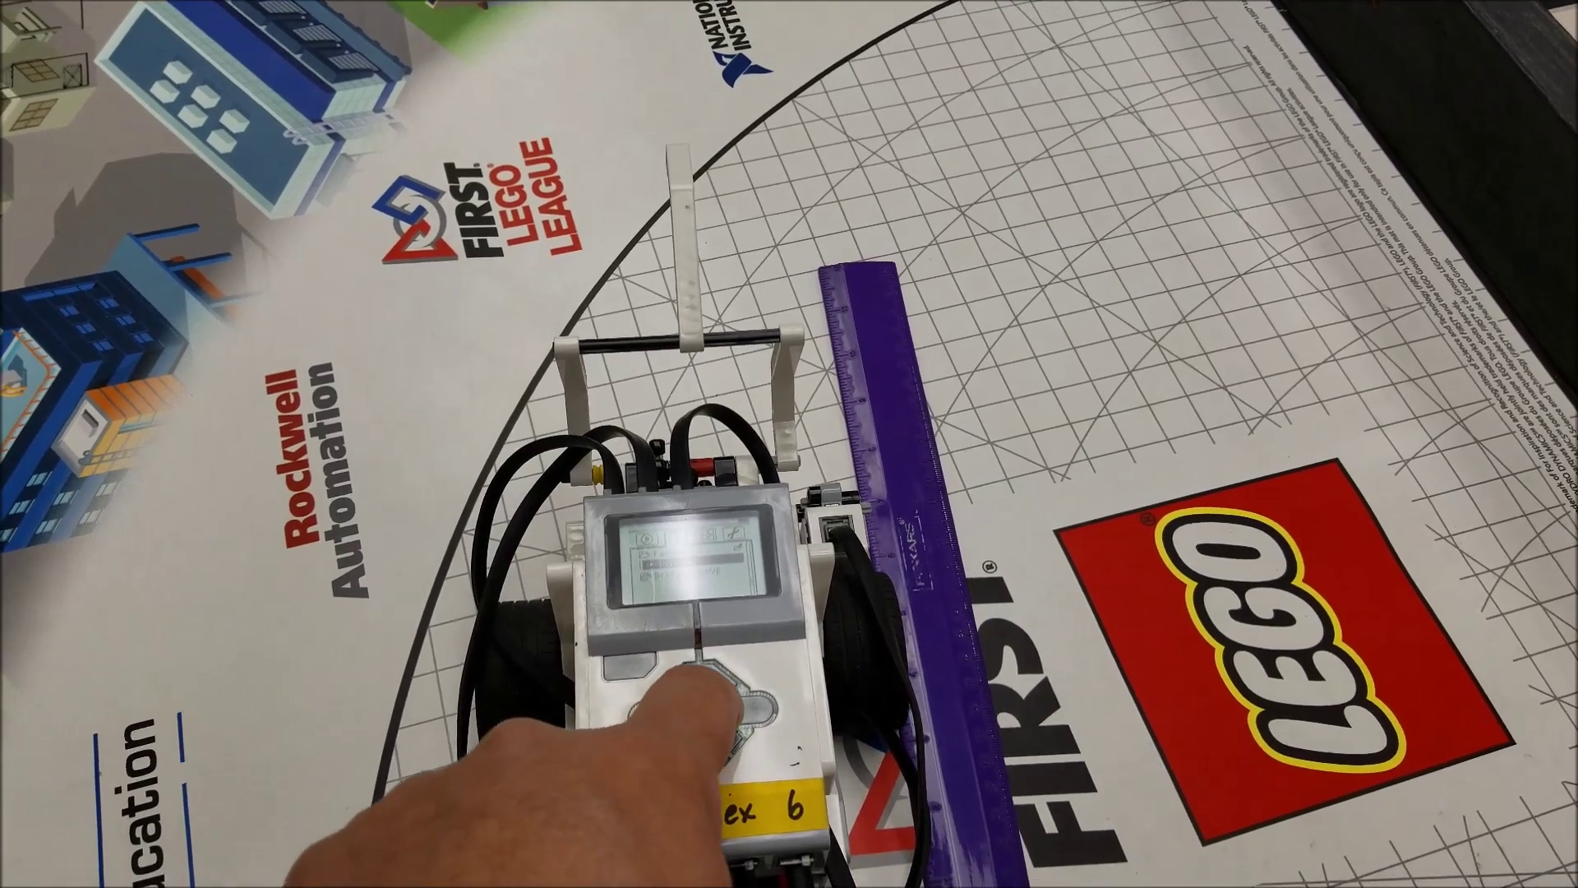